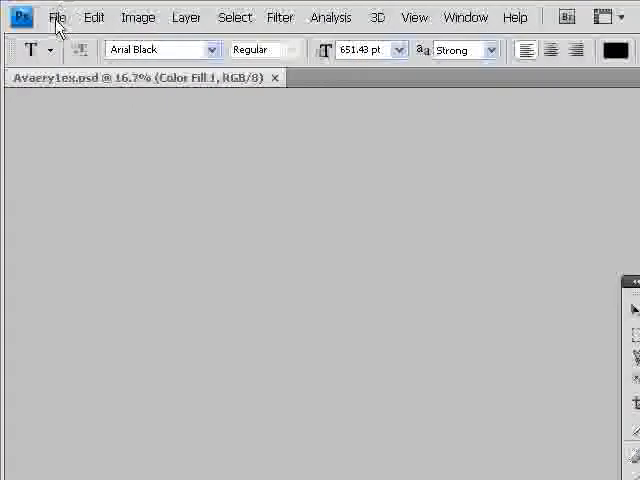
# Open the baby photo from disk via File > Open as a new document.
pyautogui.click(60, 16)
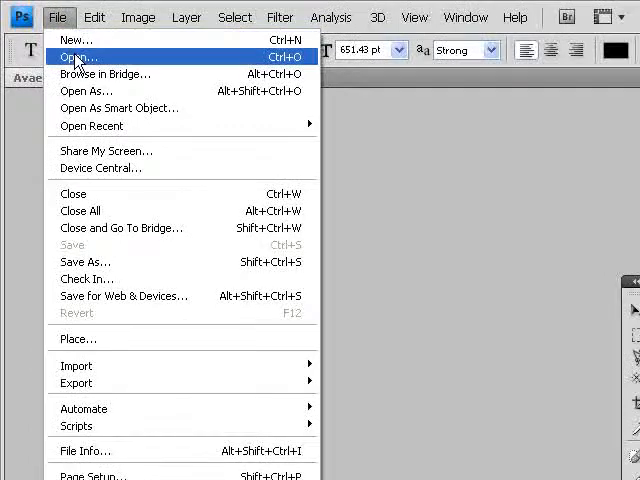
pyautogui.click(76, 56)
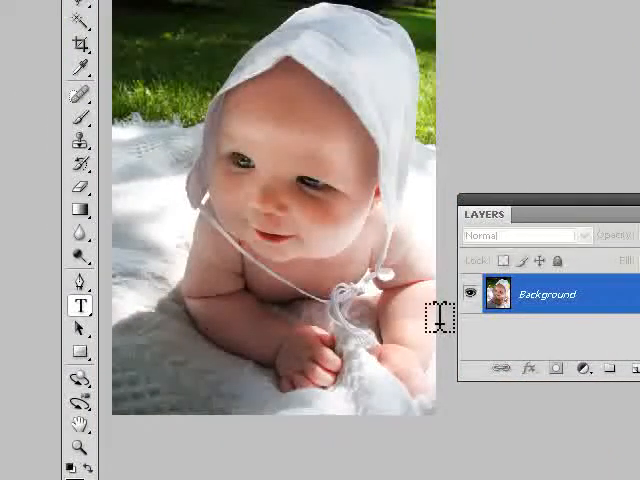
pyautogui.moveTo(296, 156)
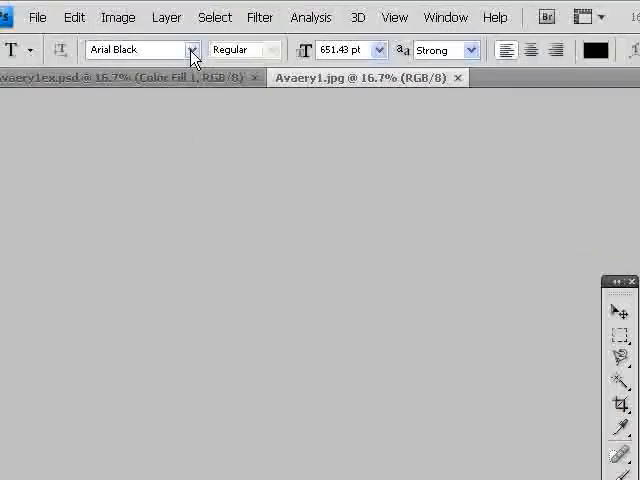
pyautogui.moveTo(192, 48)
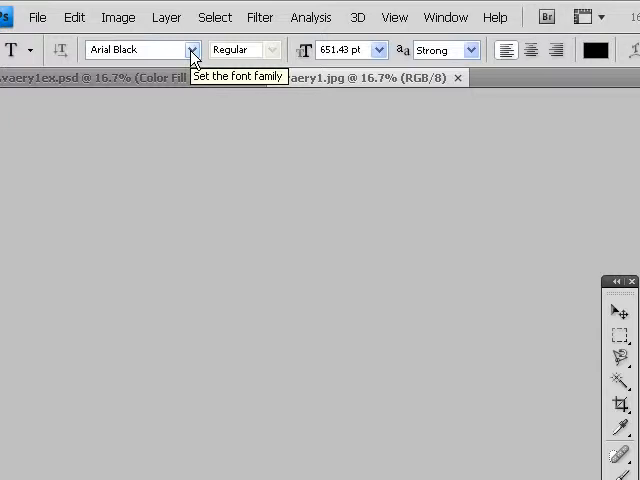
pyautogui.moveTo(472, 50)
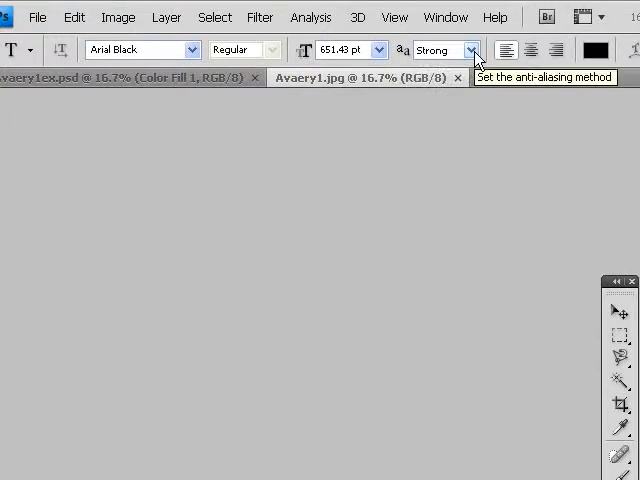
pyautogui.moveTo(456, 72)
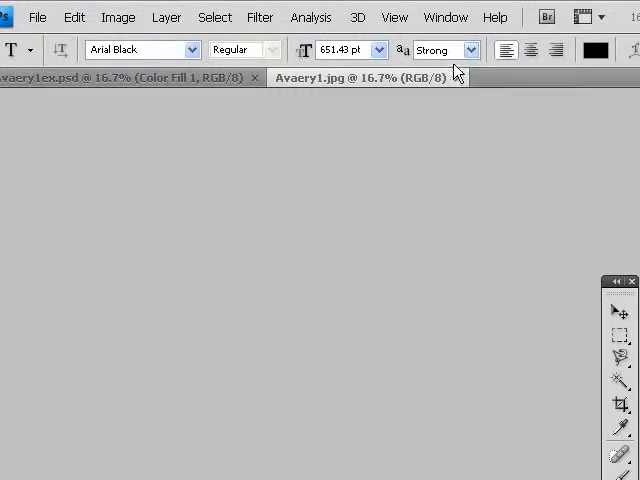
pyautogui.click(476, 50)
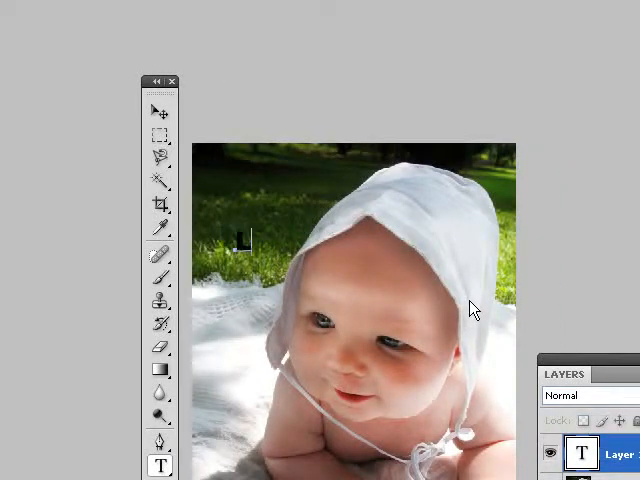
# Type 'LO' in heavy black type and scale it to span the photo's top.
pyautogui.write('LO')
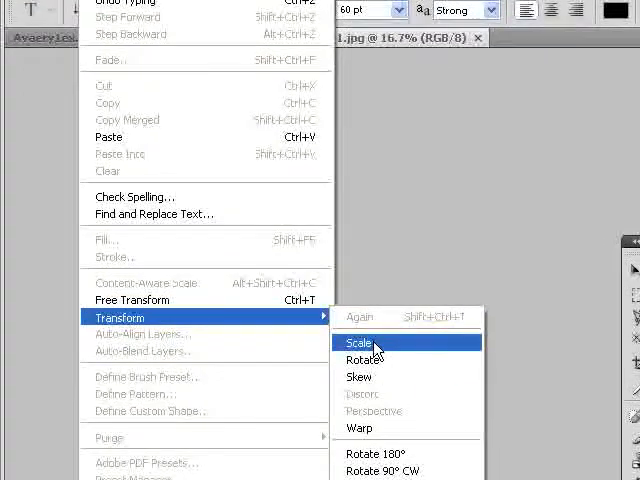
pyautogui.click(360, 342)
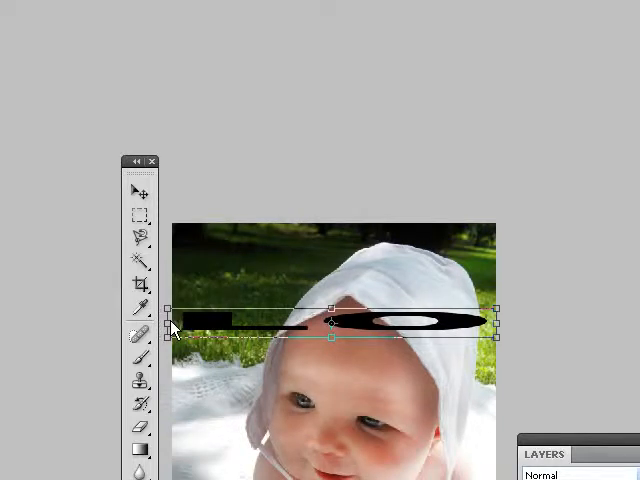
pyautogui.moveTo(336, 318)
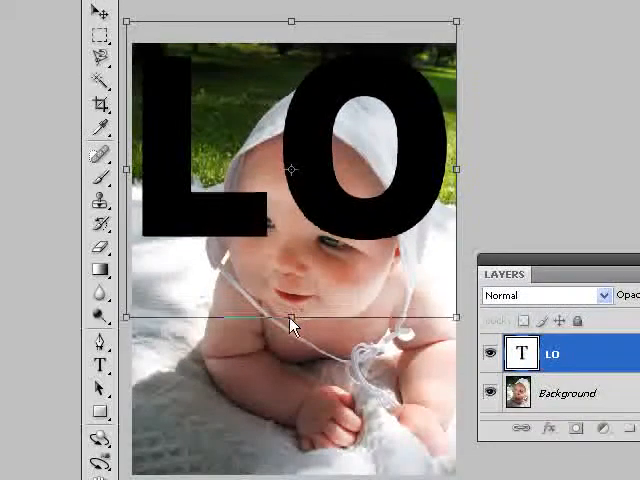
pyautogui.moveTo(290, 322); pyautogui.dragTo(288, 336)
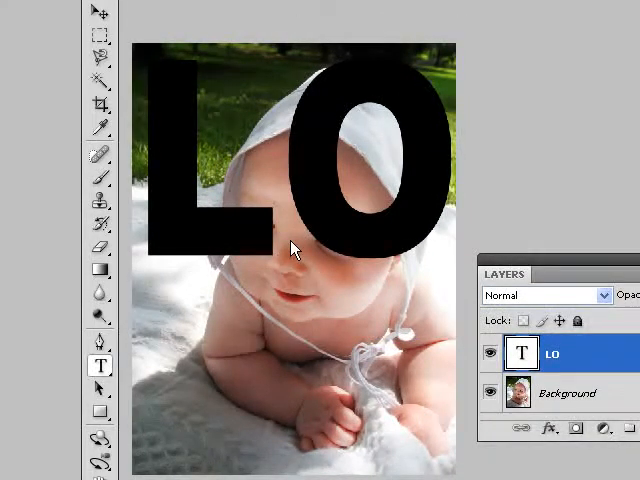
pyautogui.moveTo(198, 342)
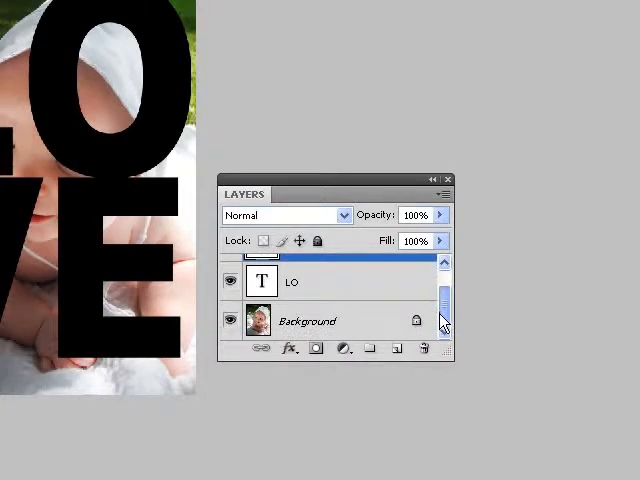
# Hide the Background photo and Merge Visible so LO and VE become one layer.
pyautogui.click(232, 320)
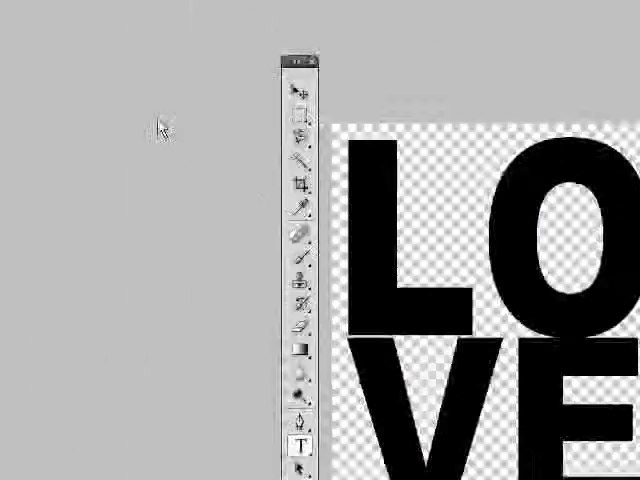
pyautogui.click(188, 16)
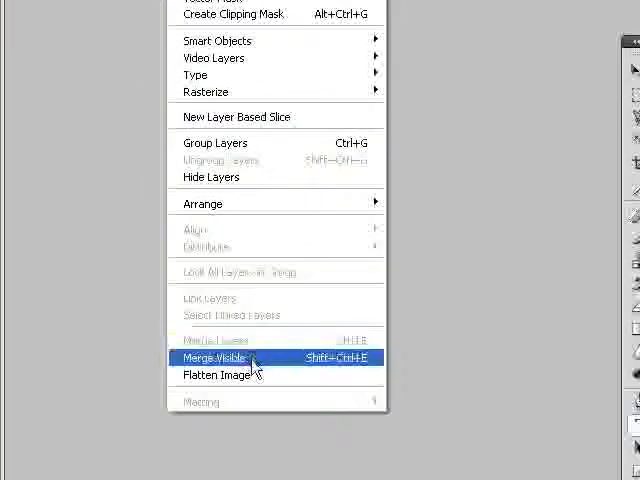
pyautogui.click(228, 356)
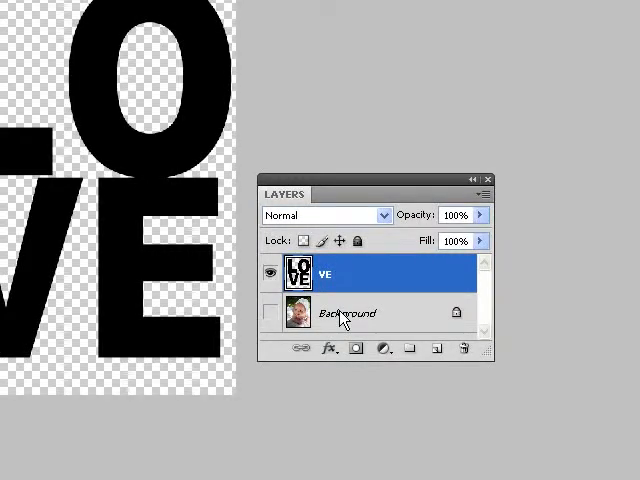
# Duplicate the Background layer and make the copy above LOVE active.
pyautogui.rightClick(344, 312)
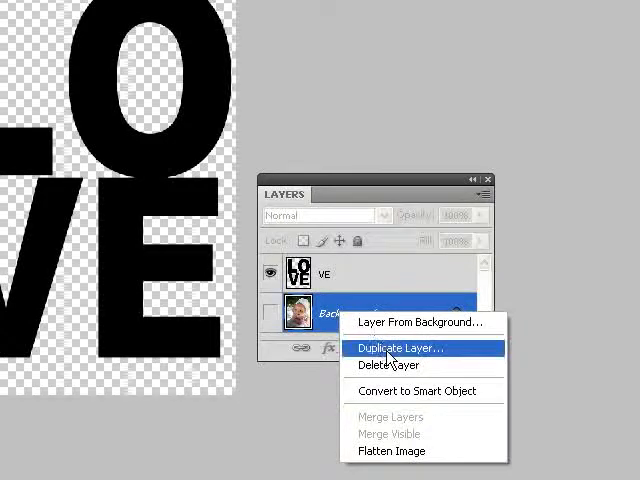
pyautogui.click(398, 348)
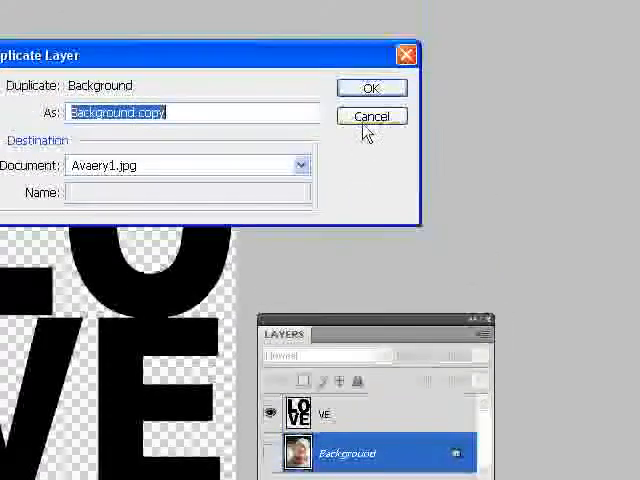
pyautogui.click(372, 88)
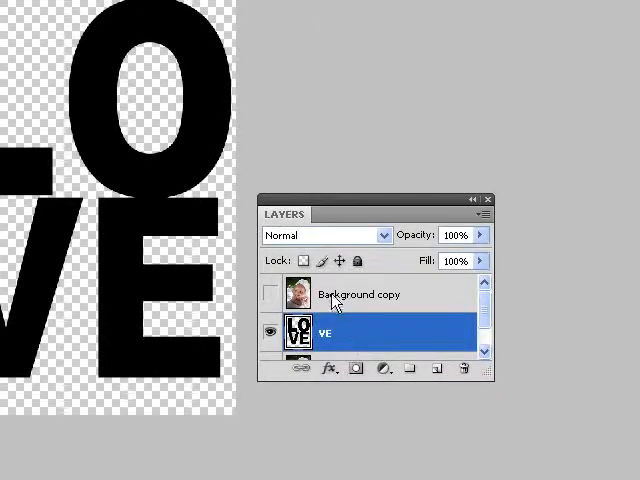
pyautogui.moveTo(388, 304)
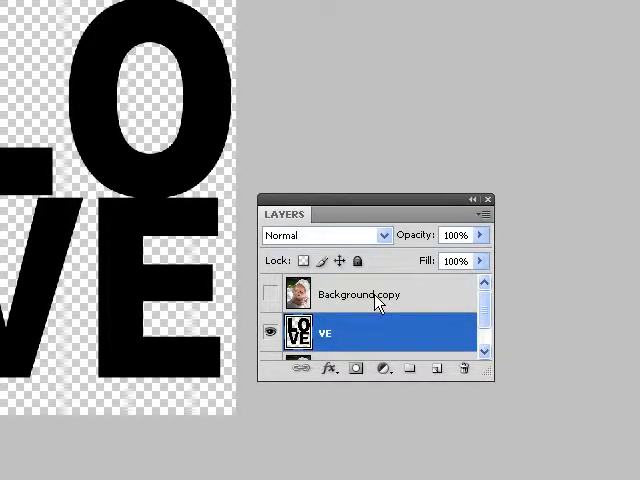
pyautogui.click(356, 294)
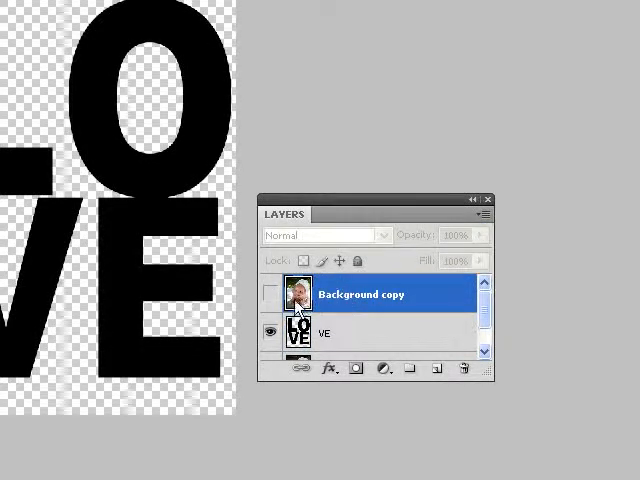
pyautogui.moveTo(336, 304)
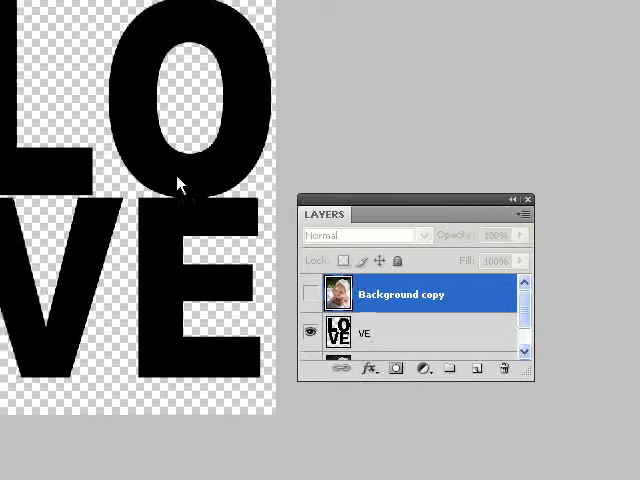
# Create a clipping mask on Background copy and show it so the baby fills the letters.
pyautogui.click(168, 16)
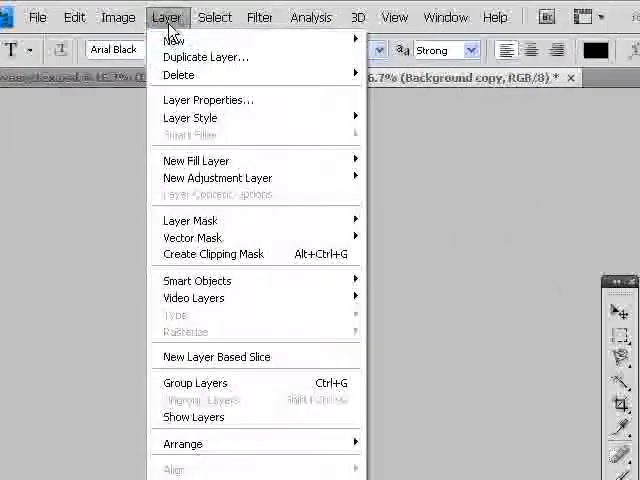
pyautogui.moveTo(212, 252)
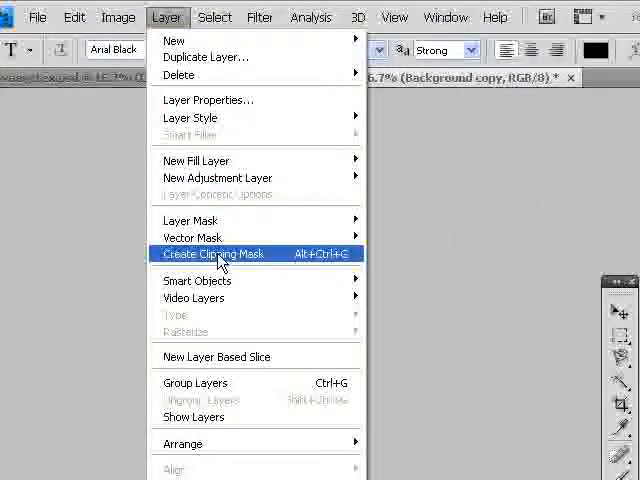
pyautogui.click(212, 252)
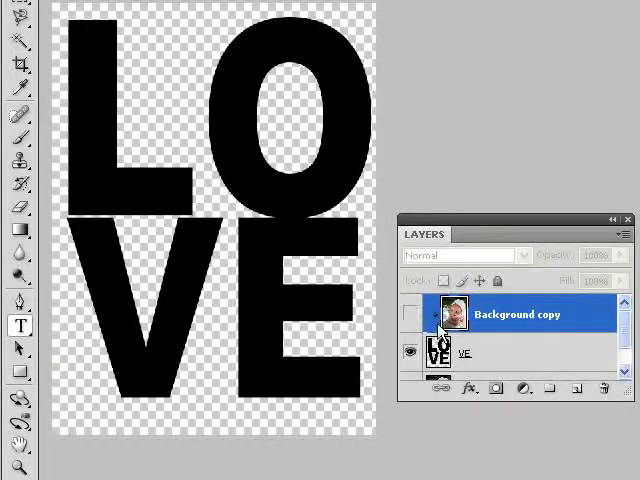
pyautogui.moveTo(442, 350)
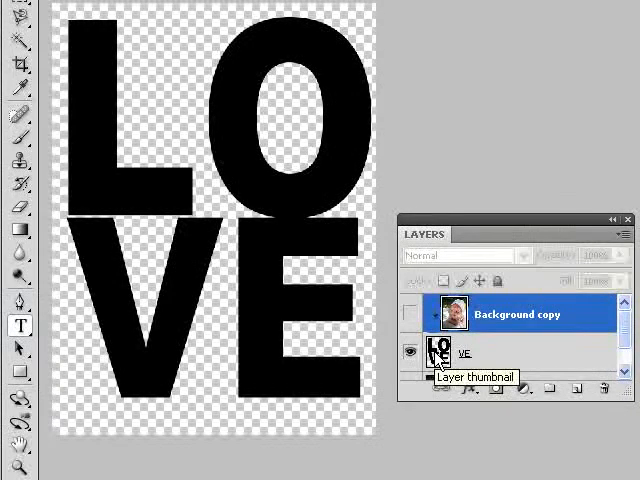
pyautogui.click(410, 314)
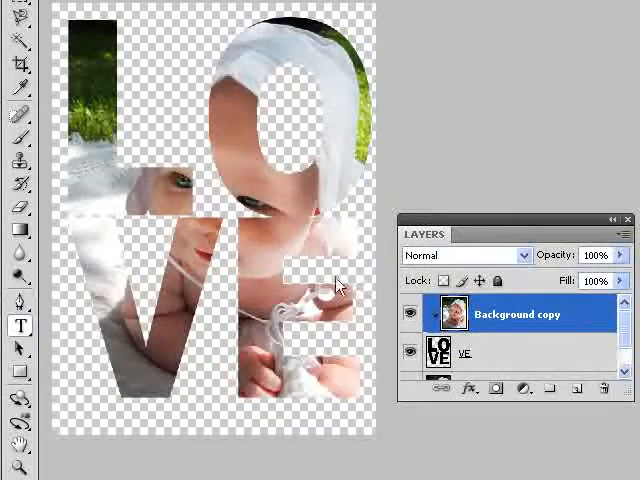
pyautogui.moveTo(242, 242)
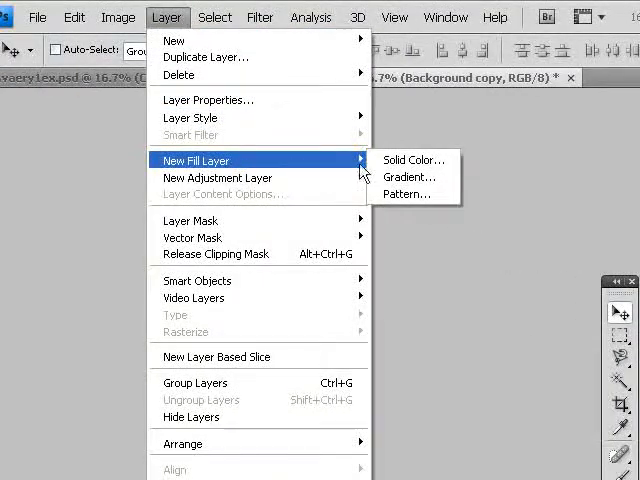
# Add a Solid Color fill layer set to black above the clipped photo copy.
pyautogui.click(412, 160)
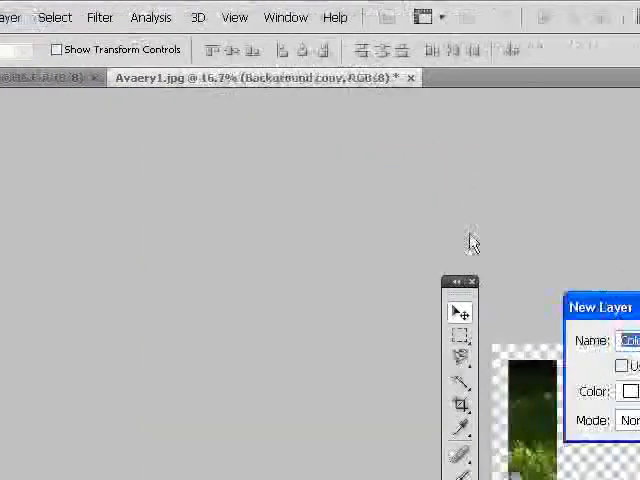
pyautogui.click(630, 392)
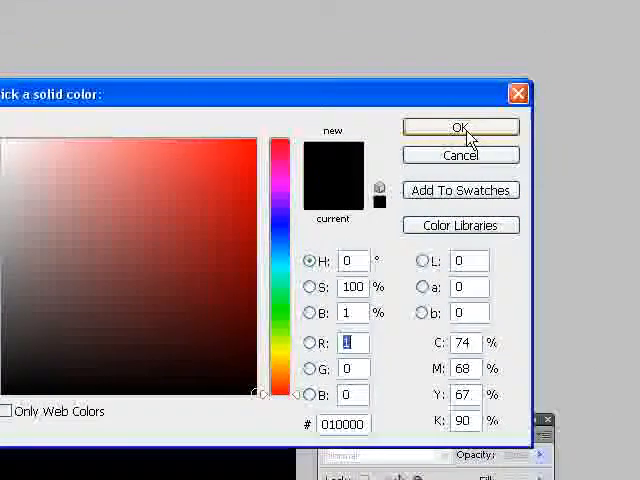
pyautogui.click(460, 128)
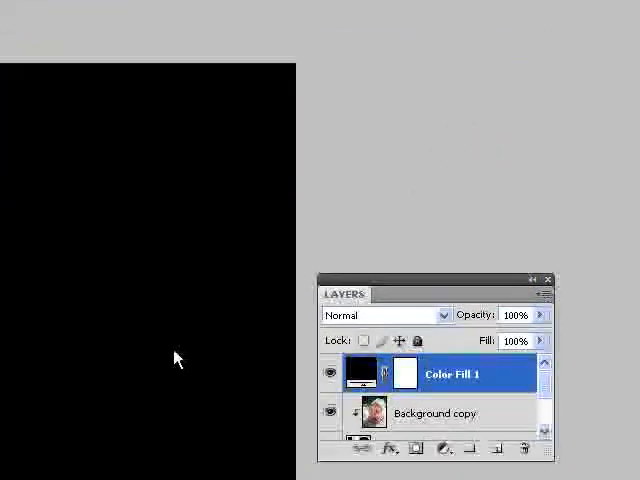